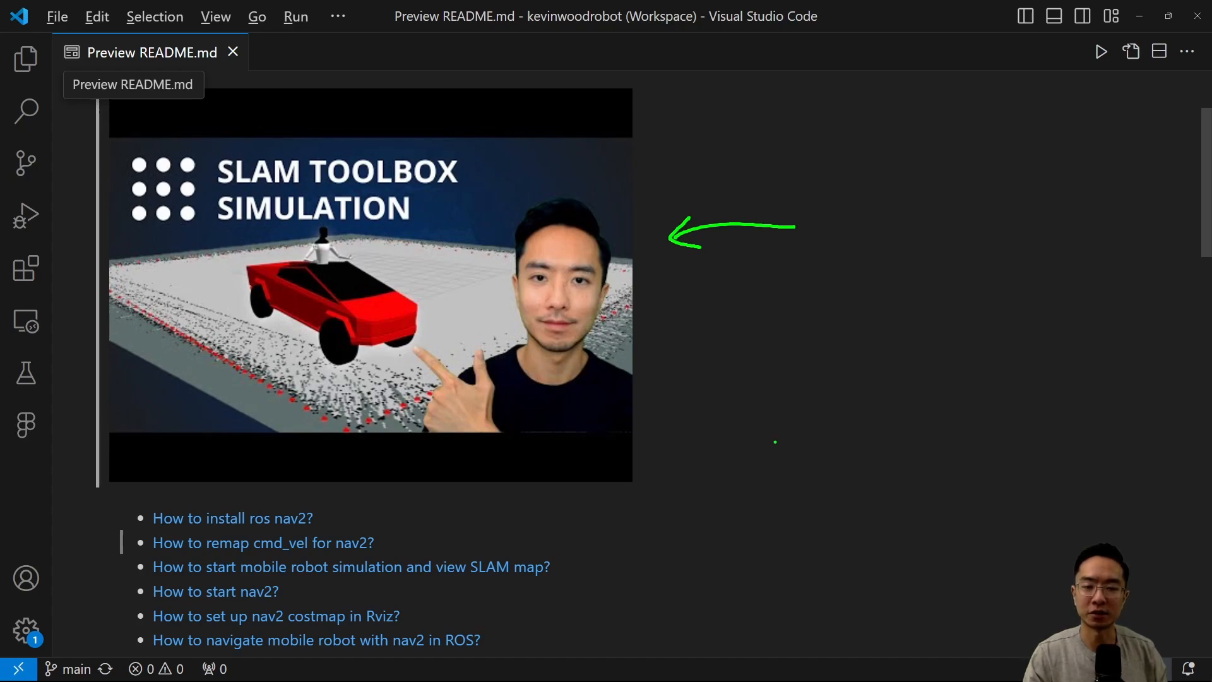
mouse_move(732, 473)
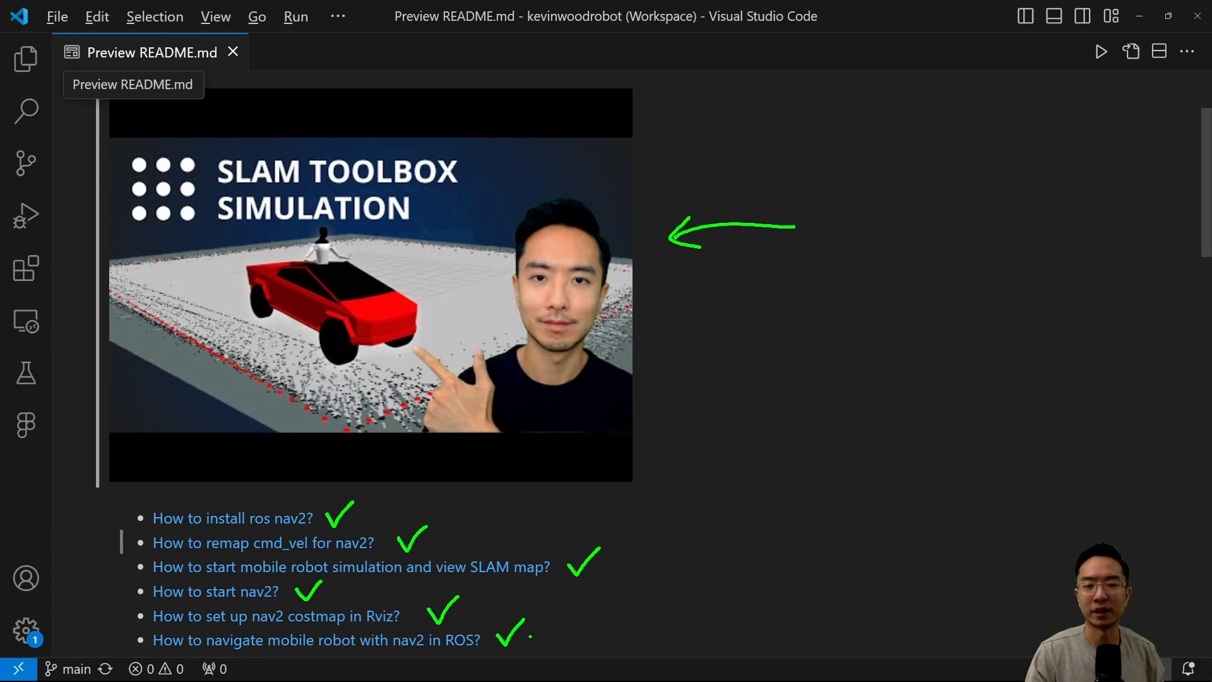
Step: Scroll the README preview to the 'How to install ros nav2?' section and highlight the install command
scroll(down, 3)
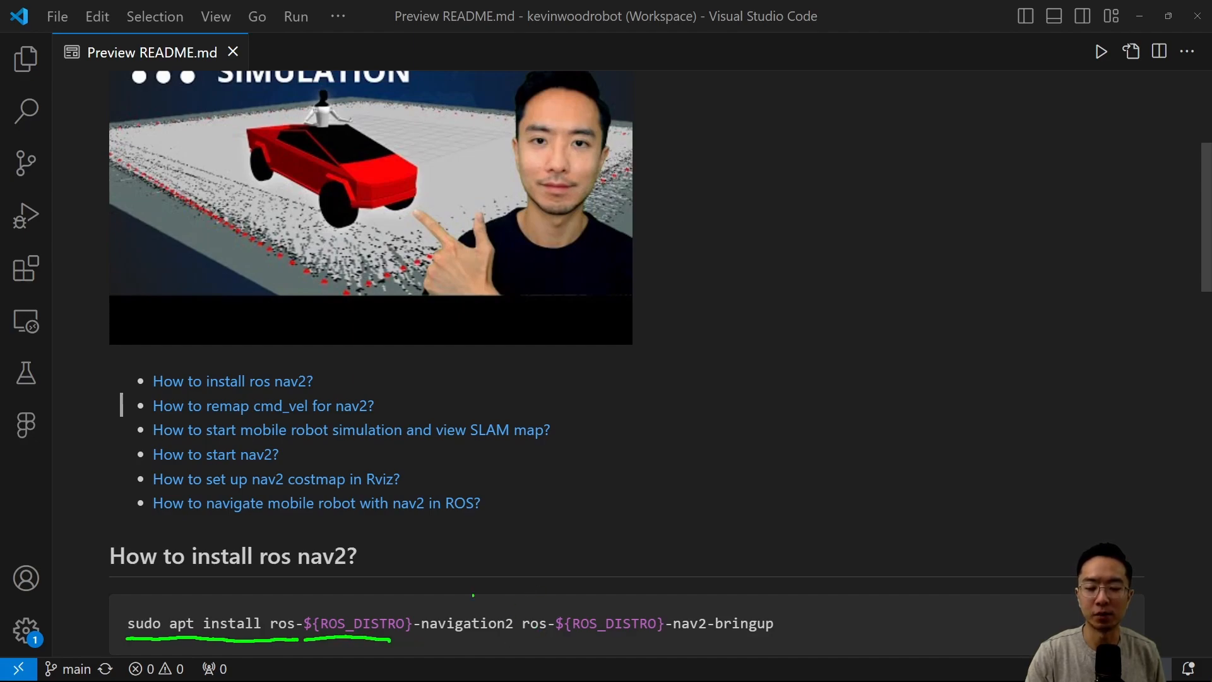
drag(433, 604, 502, 642)
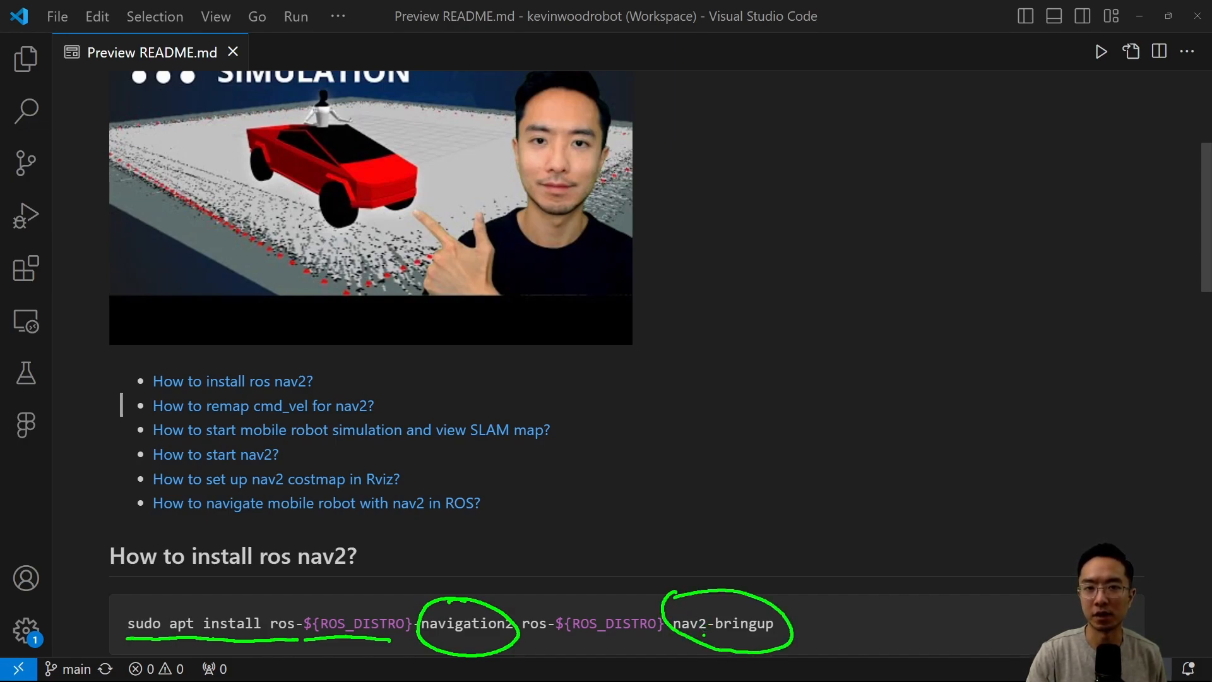
scroll(down, 3)
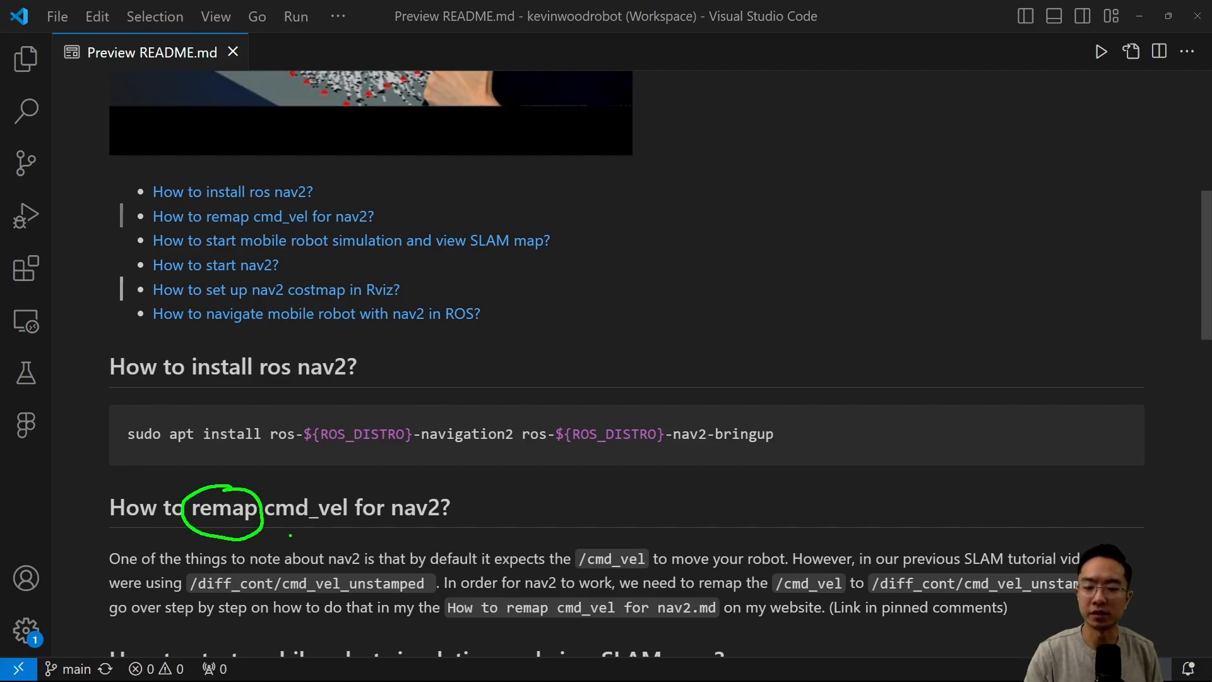
Step: Highlight the /cmd_vel remapping text in the 'How to remap cmd_vel for nav2?' section
drag(262, 532, 356, 532)
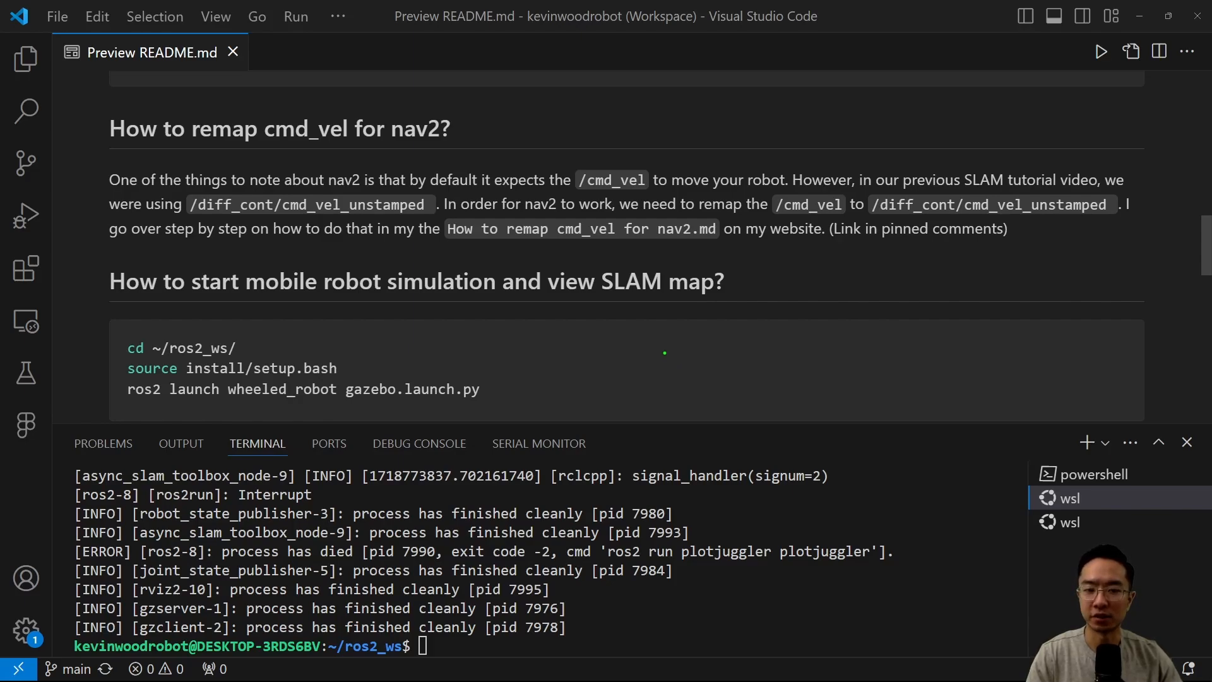
mouse_move(250, 349)
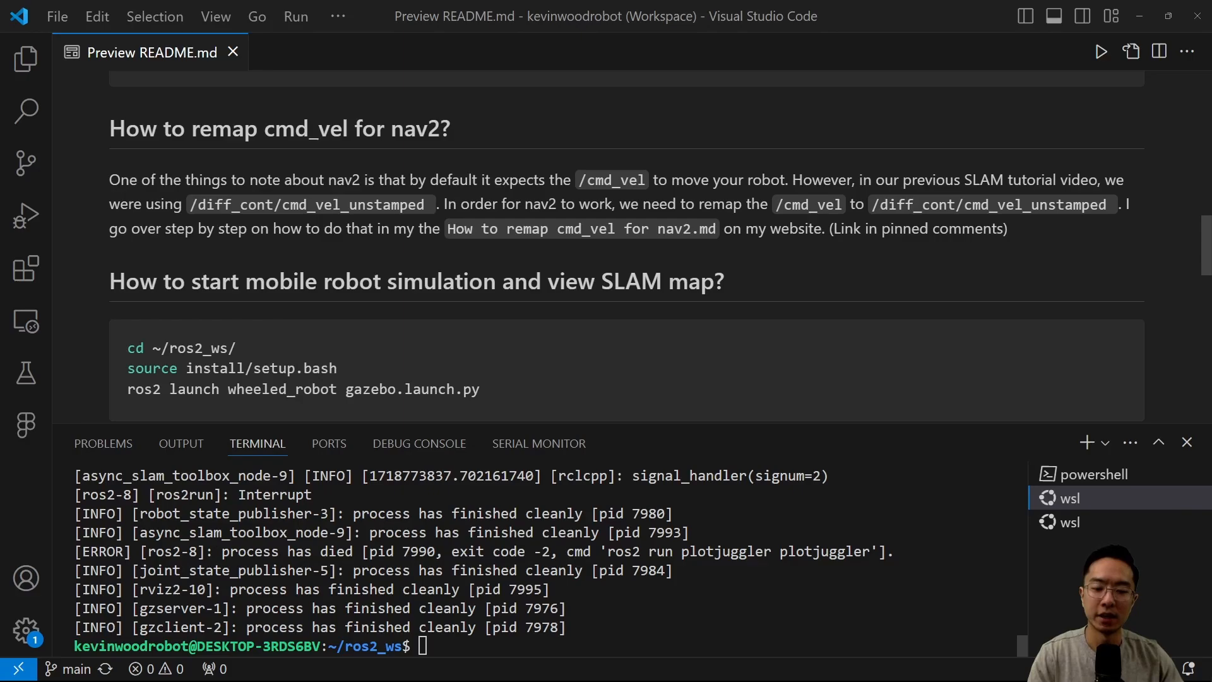
Step: Run 'ros2 launch wheeled_robot gazebo.launch.py' in the integrated terminal
text(ros2 launch wheeled_robot gazebo.launch.py)
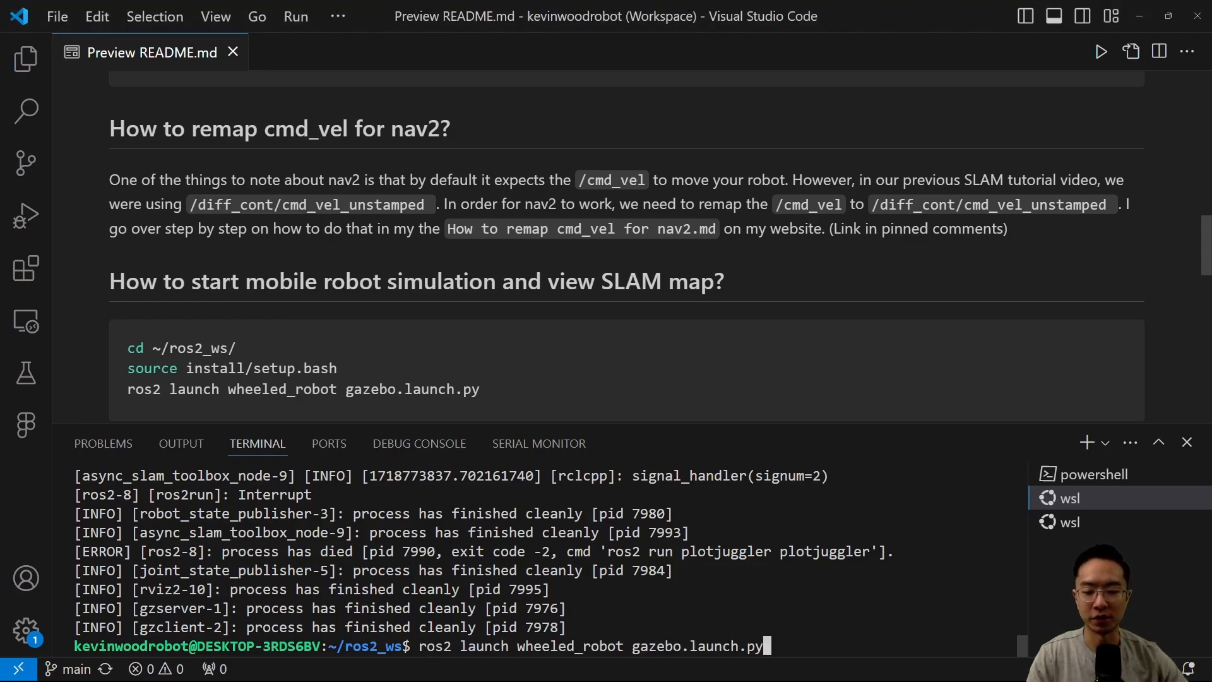
key(Enter)
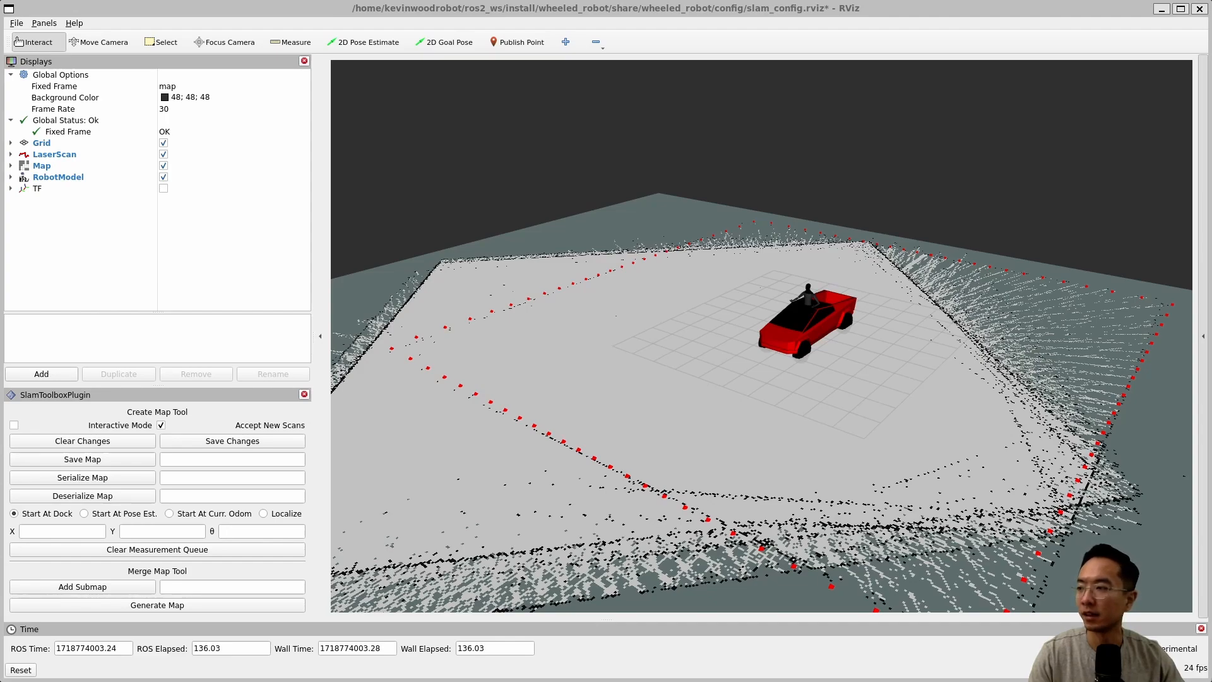
Step: Add a Map display for the /global_costmap/costmap topic via the By topic list
click(41, 373)
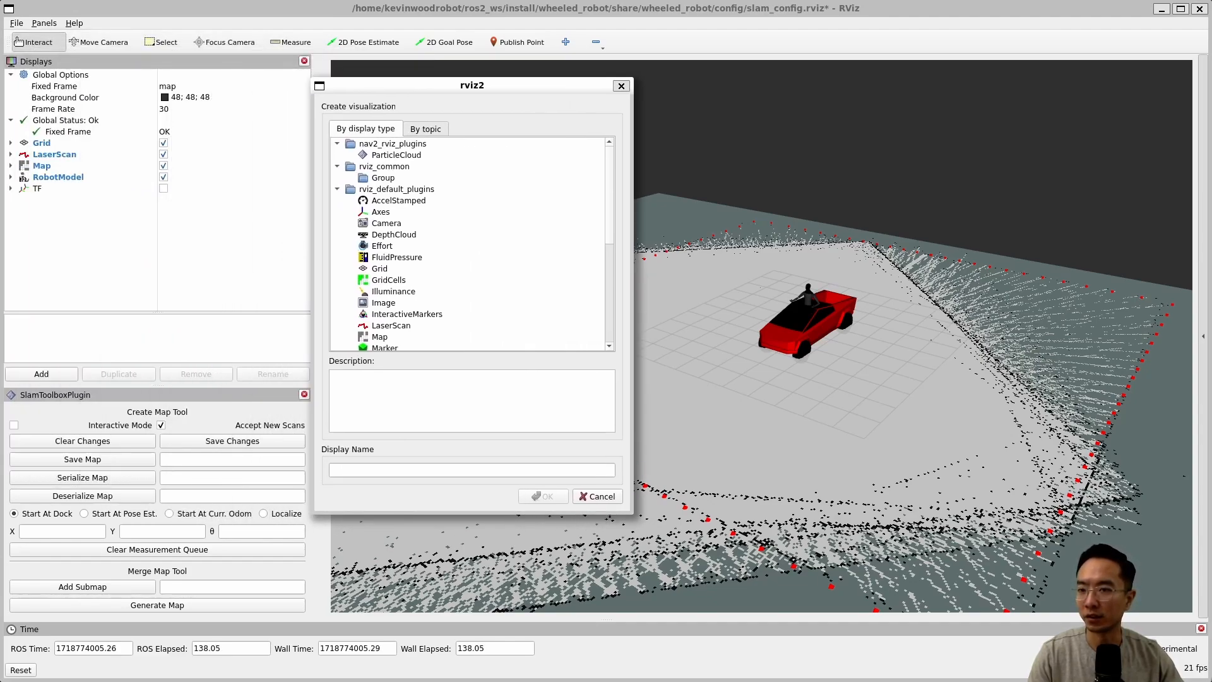
click(426, 129)
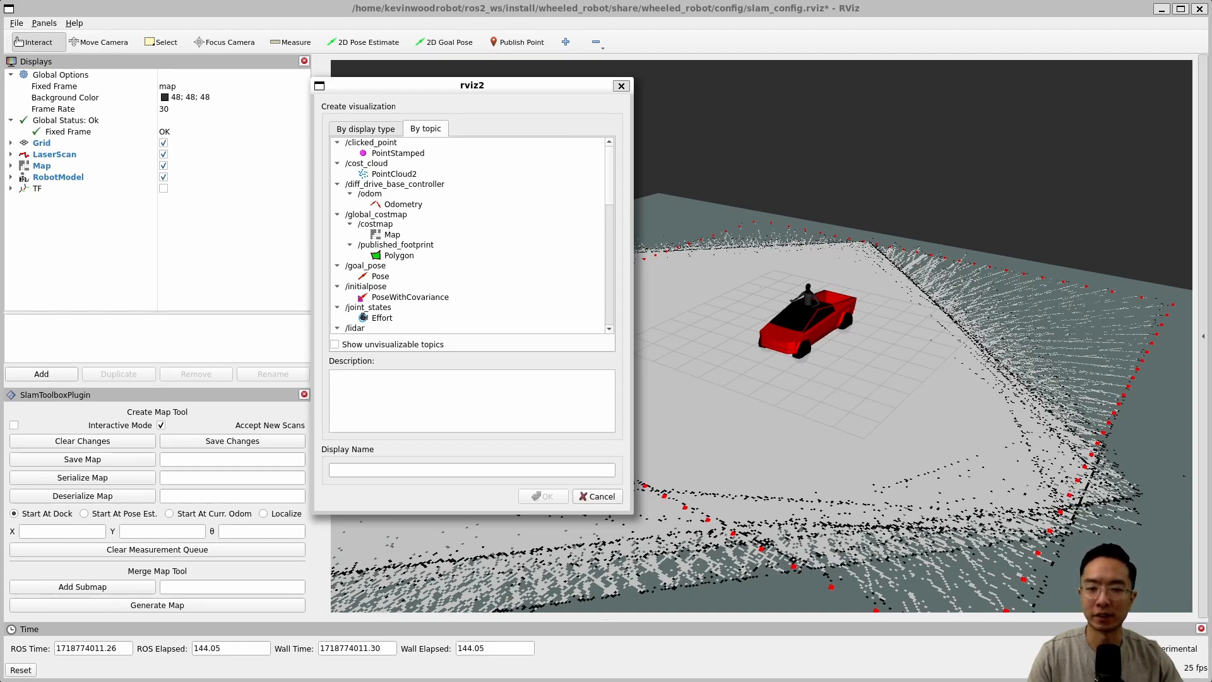
click(377, 214)
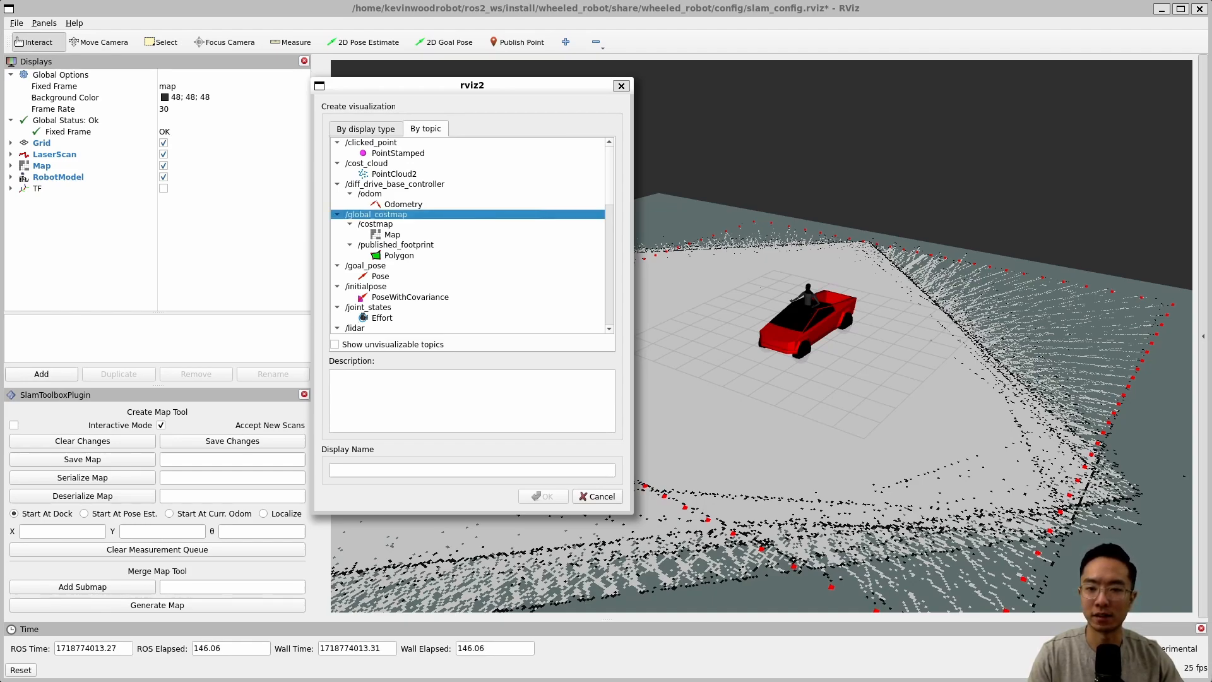
click(376, 223)
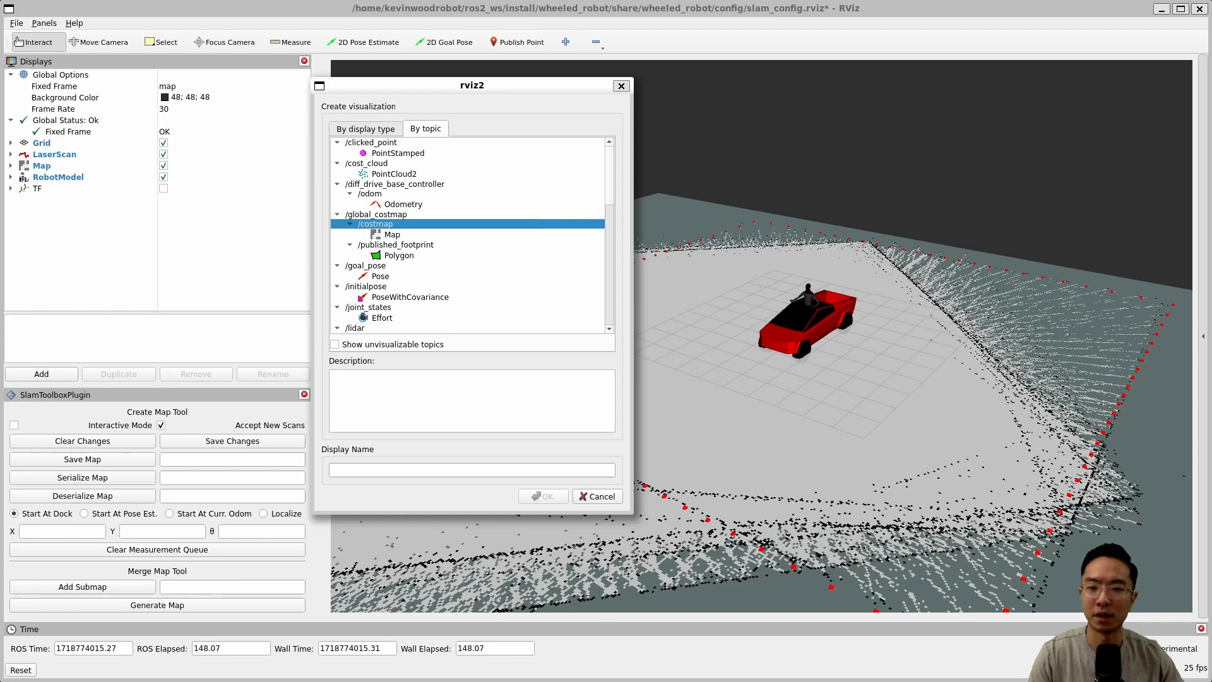
click(393, 235)
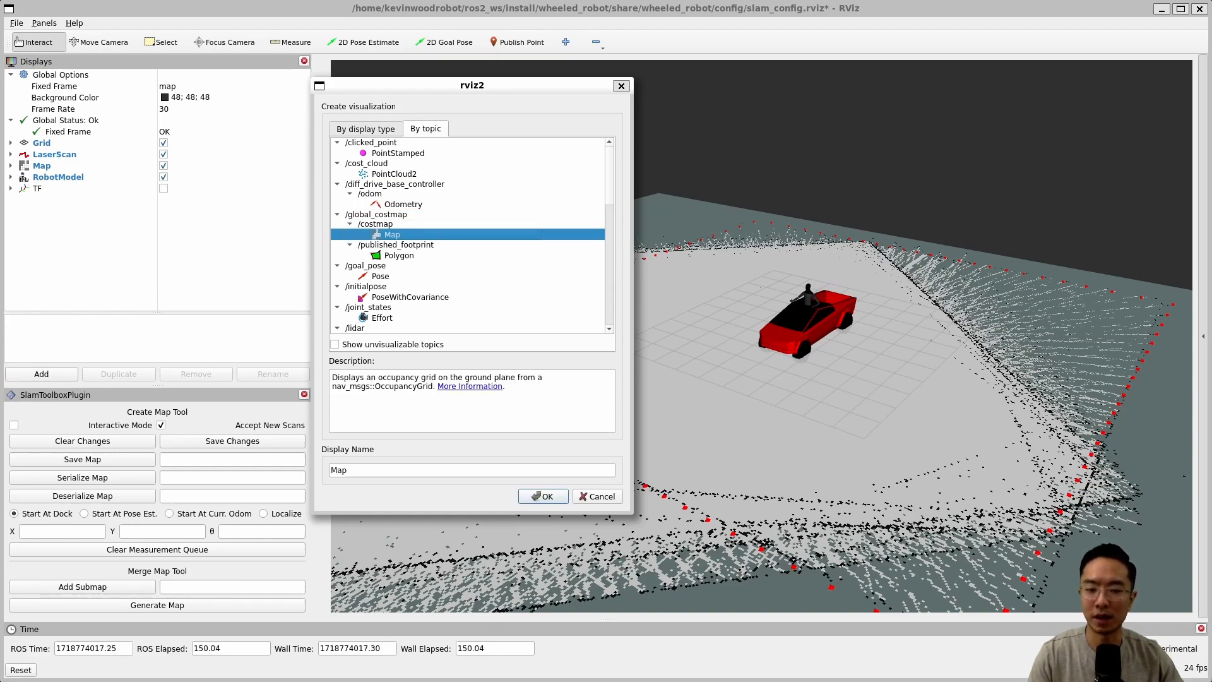
click(543, 497)
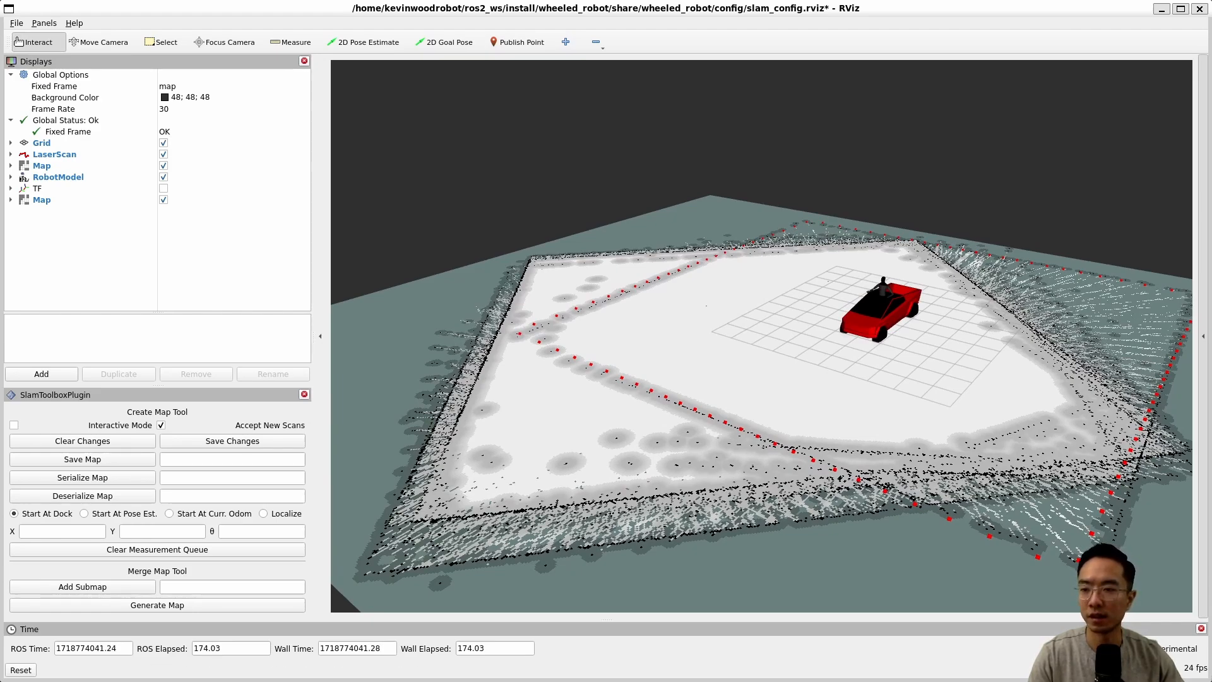
Step: Set the new global costmap Map display's Color Scheme to costmap
click(10, 200)
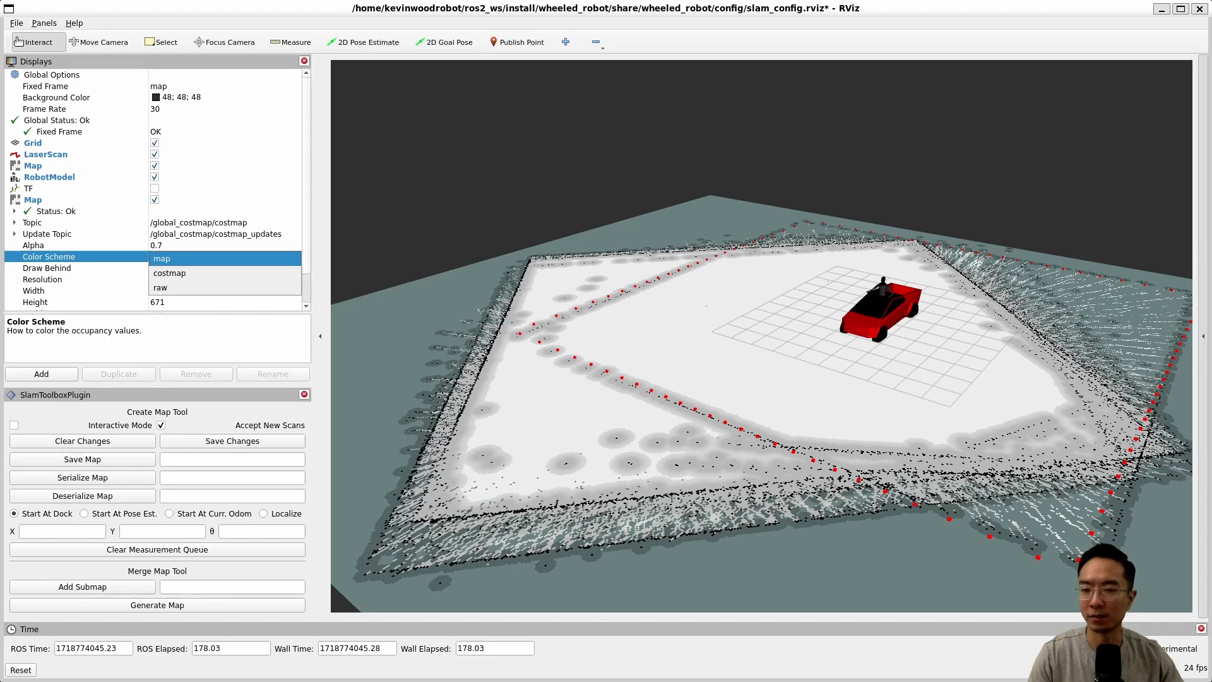
click(169, 273)
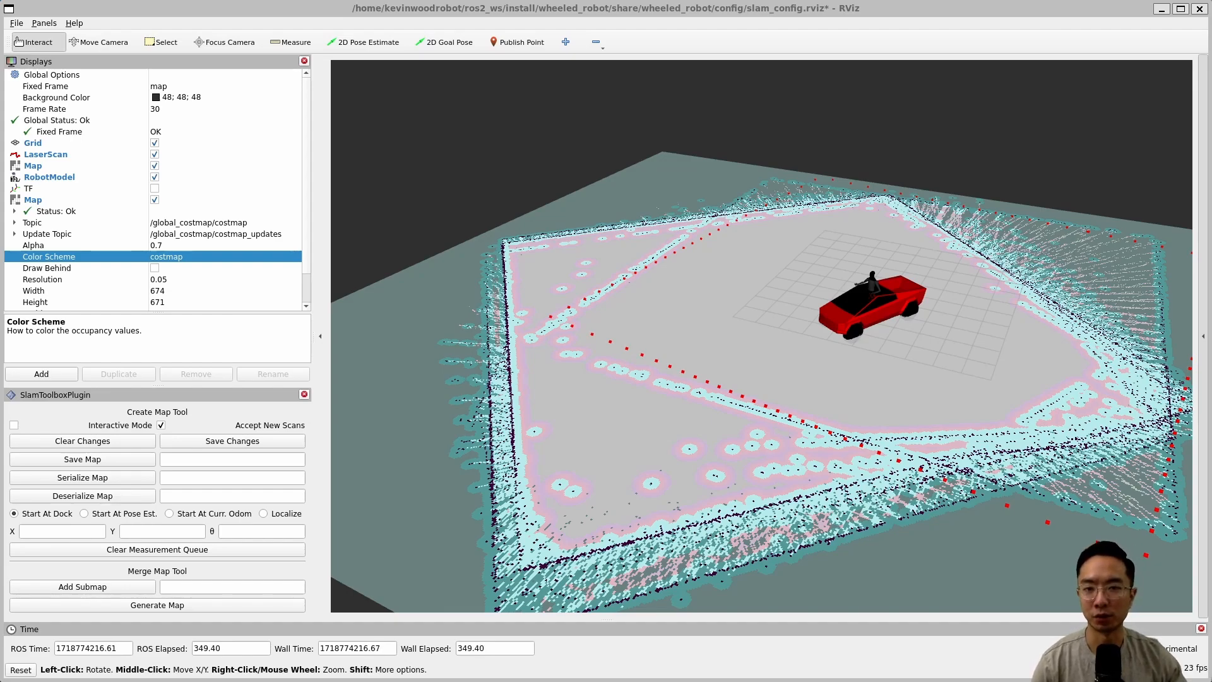
Step: Activate the 2D Goal Pose tool for placing a Nav2 navigation goal
click(449, 42)
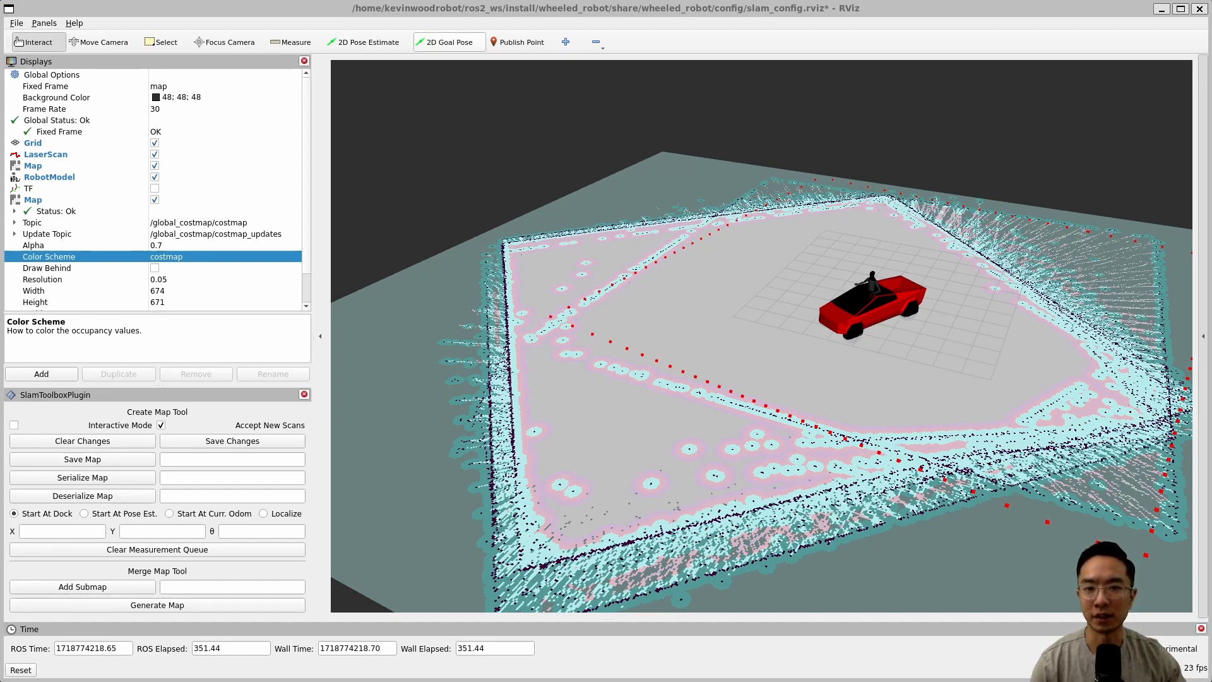